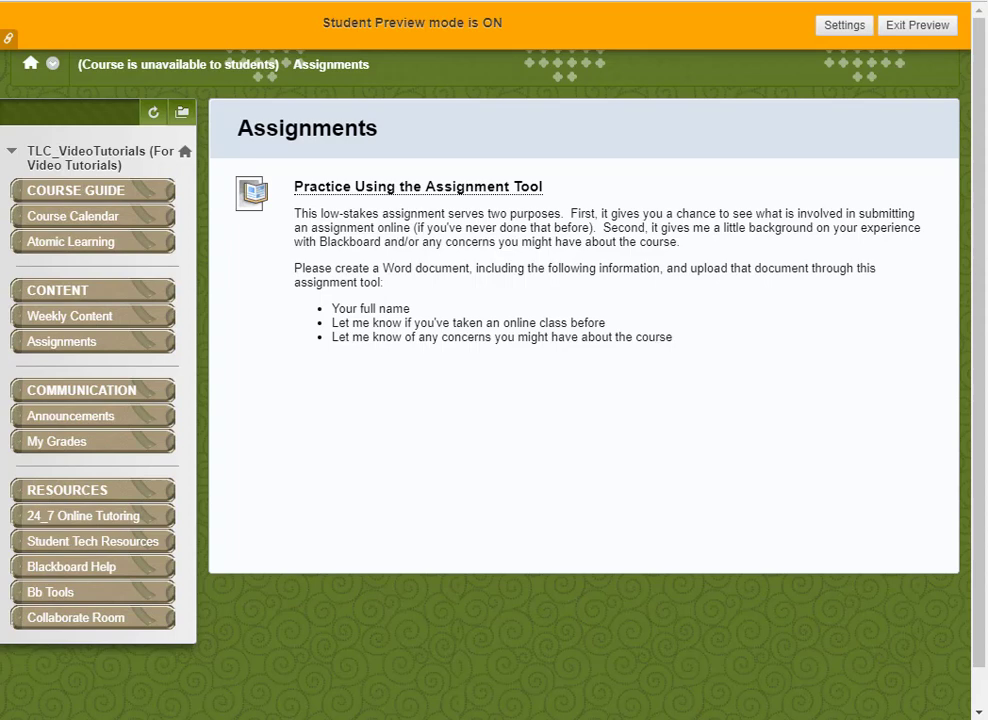
mouse_move(292, 394)
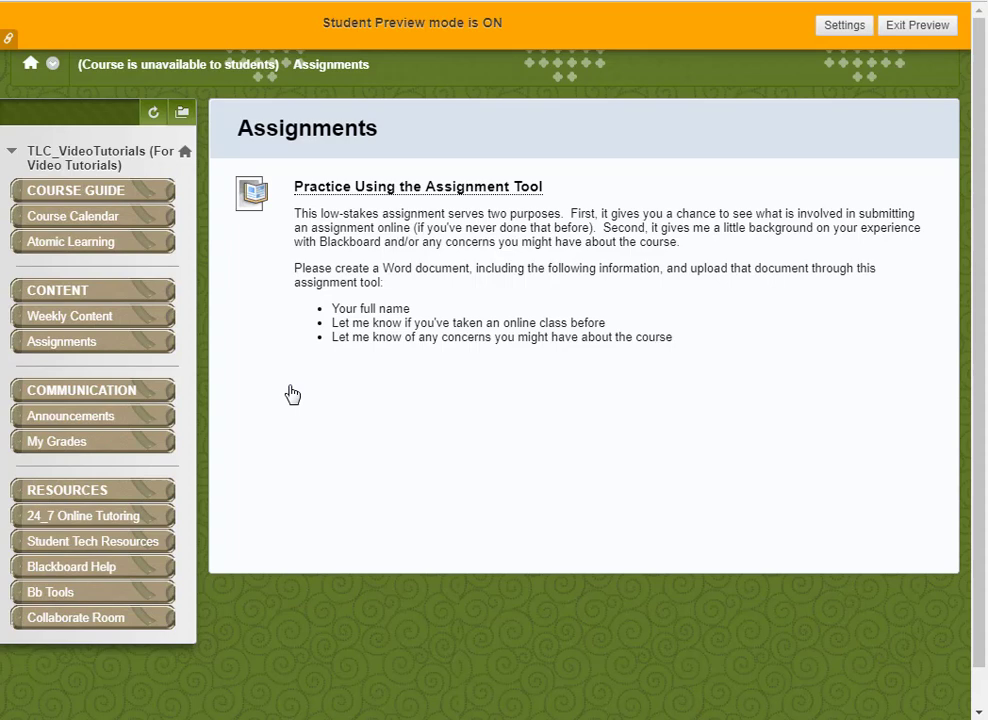
mouse_move(230, 302)
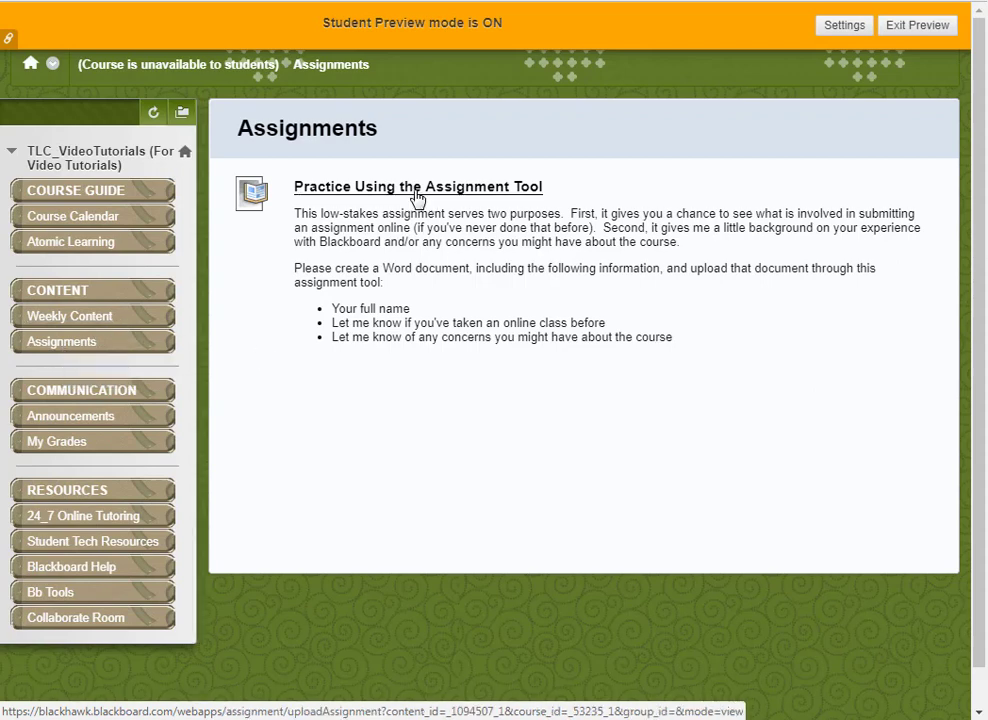
mouse_move(284, 188)
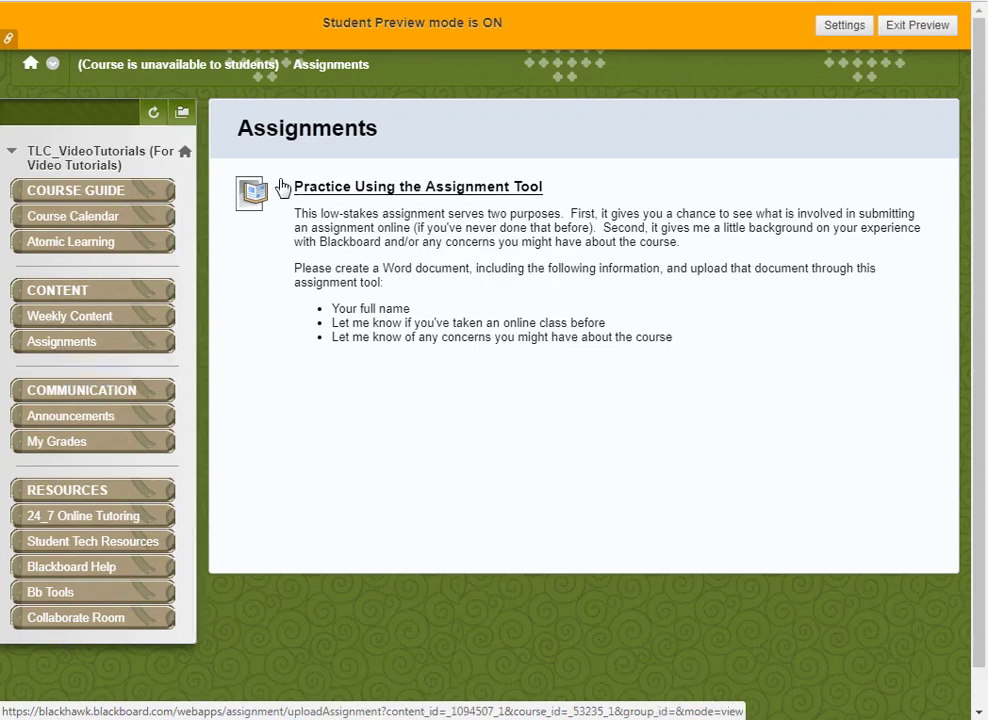
Step: Attach the practice assignment .docx from the Desktop folder via Browse My Computer
left_click(416, 188)
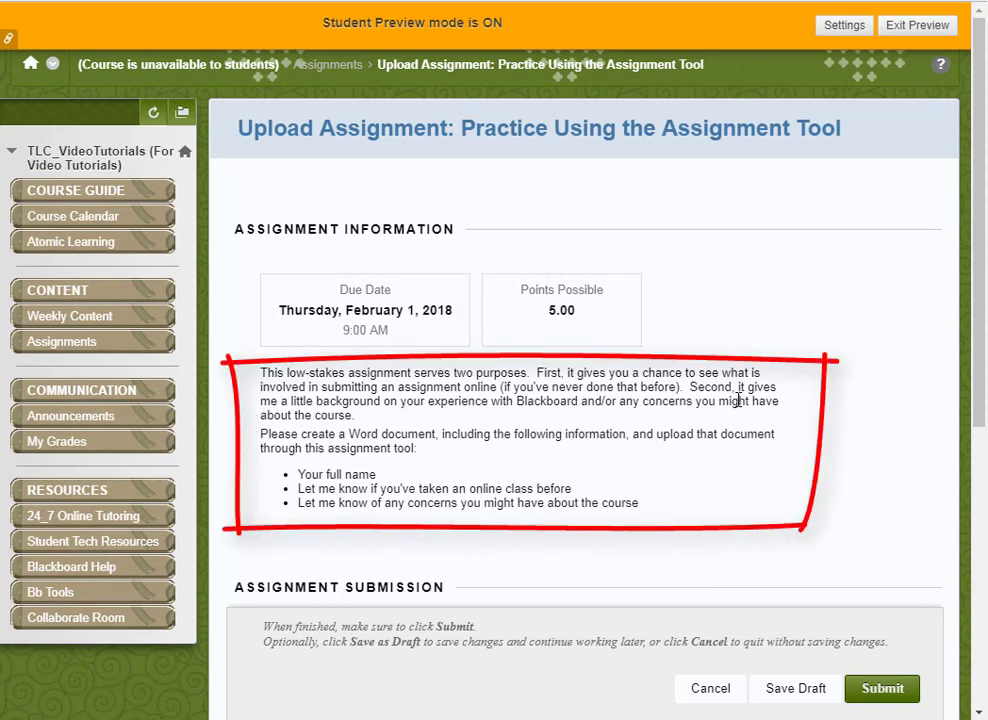
scroll("down", 3)
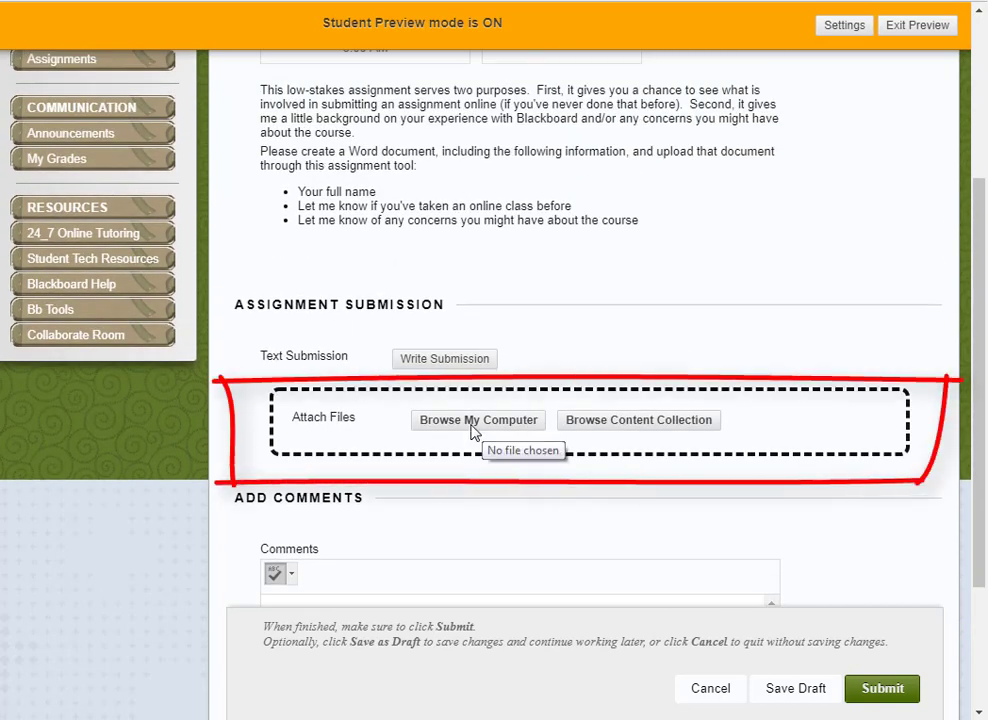
left_click(476, 420)
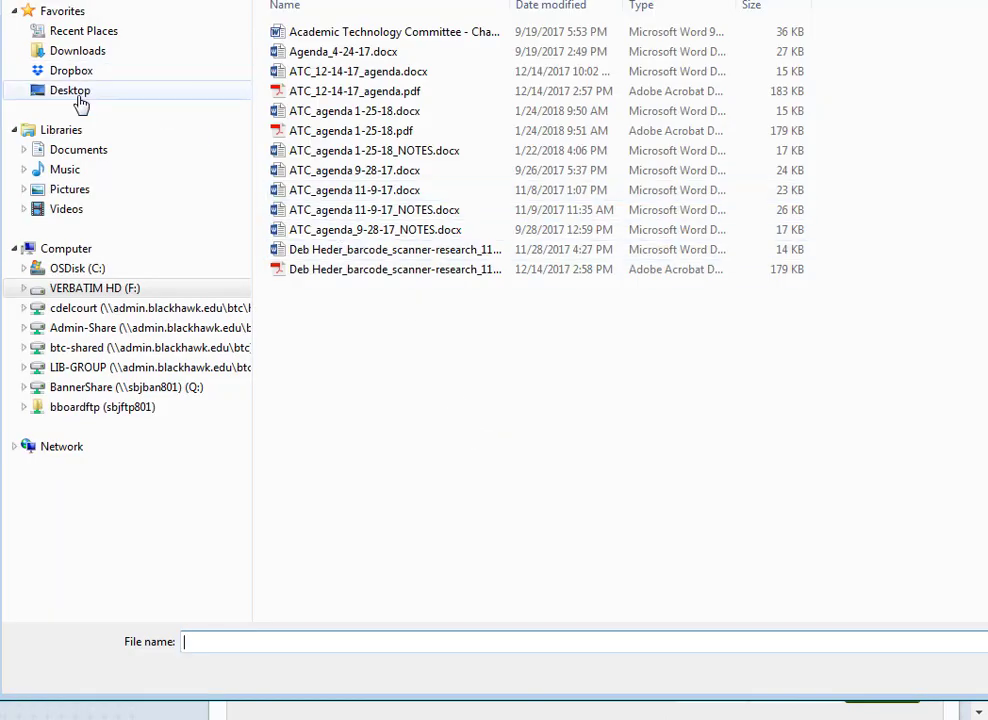
left_click(68, 90)
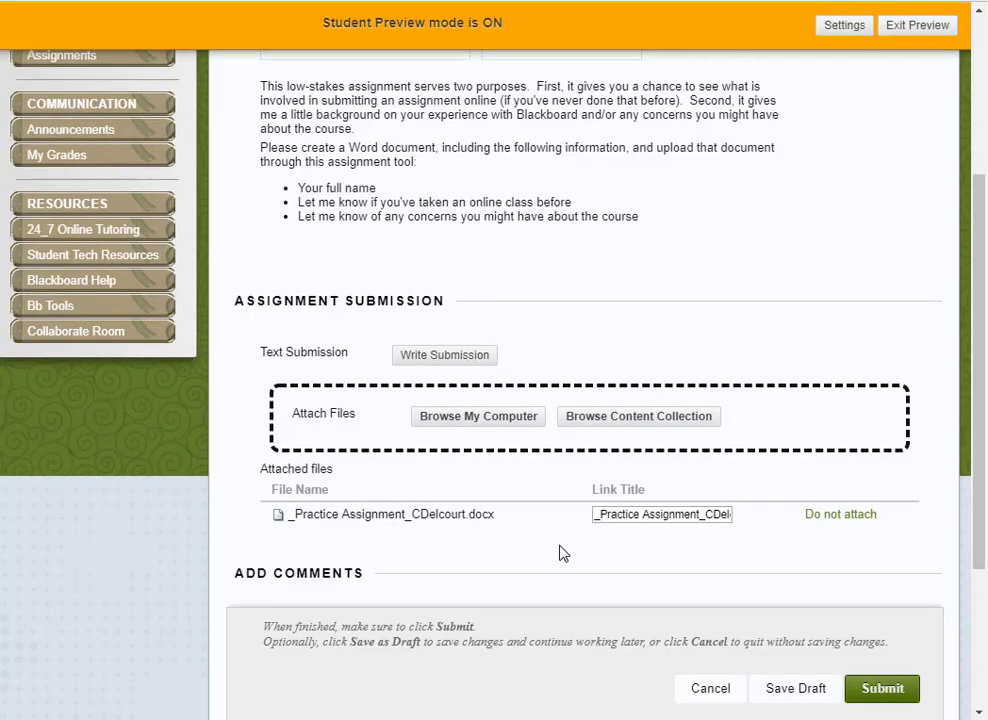
Step: Submit the assignment with the attached document and no comments, reaching the submission history confirmation
scroll("down", 3)
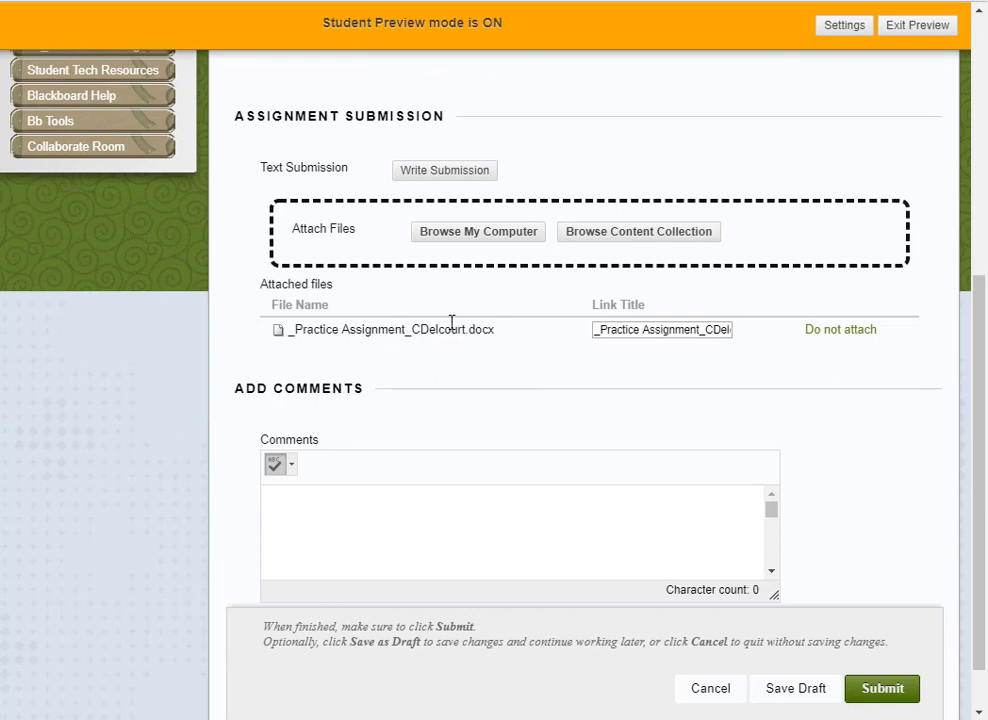
mouse_move(844, 340)
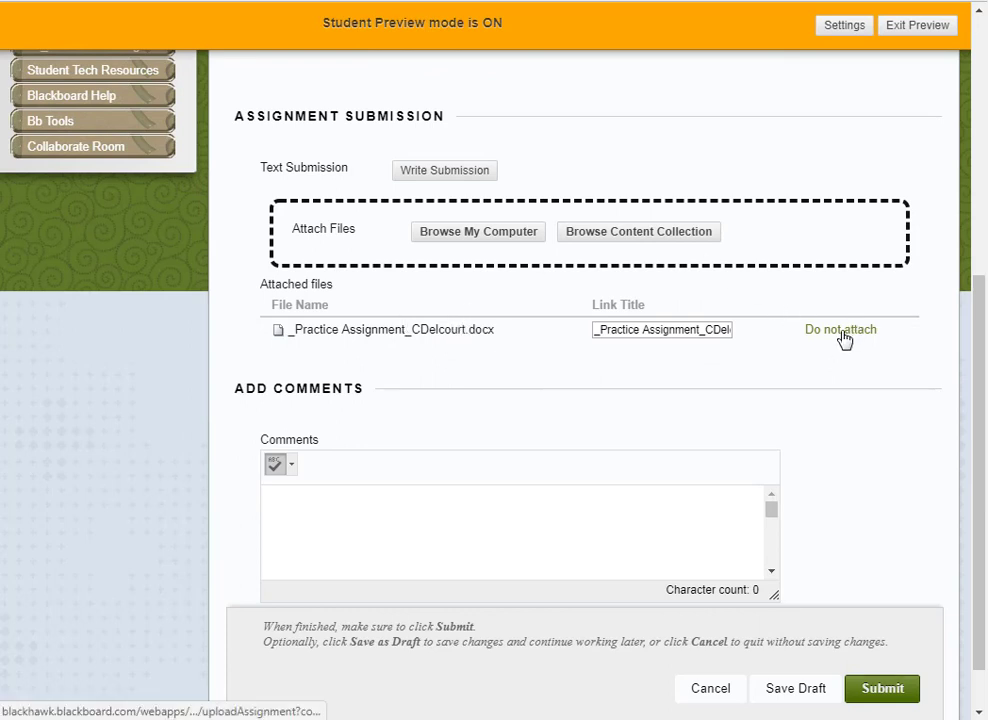
left_click(840, 328)
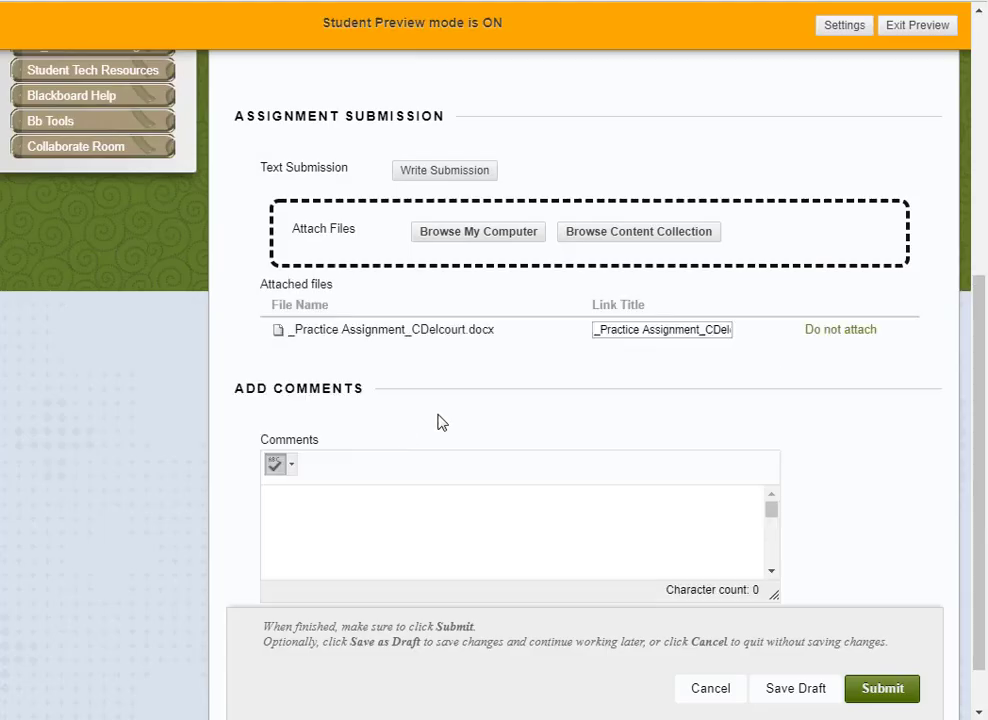
mouse_move(846, 514)
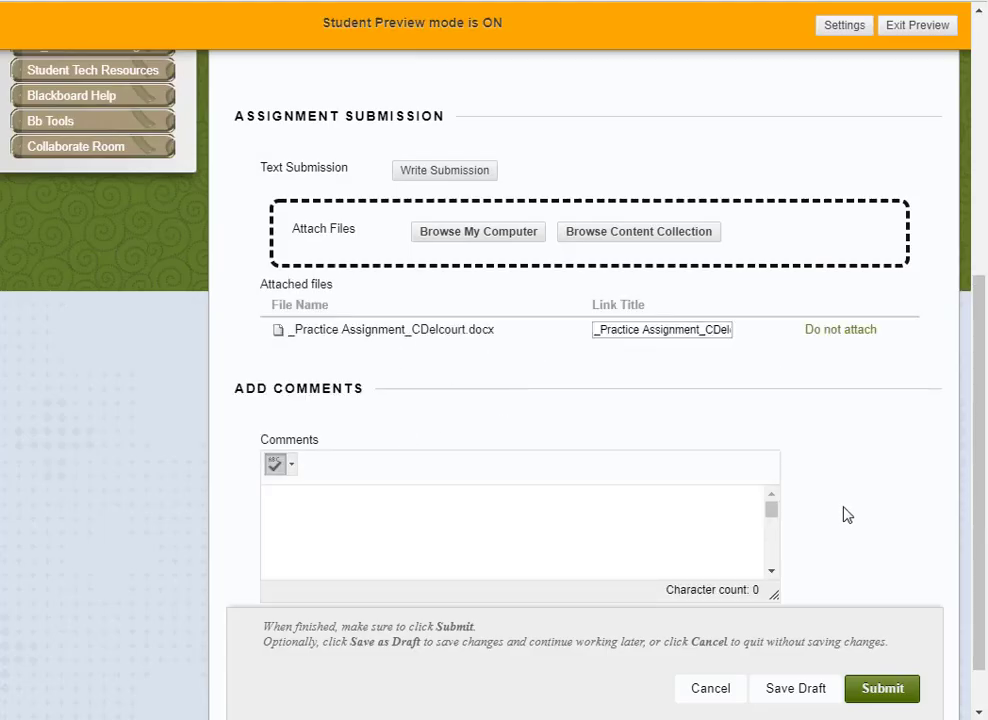
scroll("down", 3)
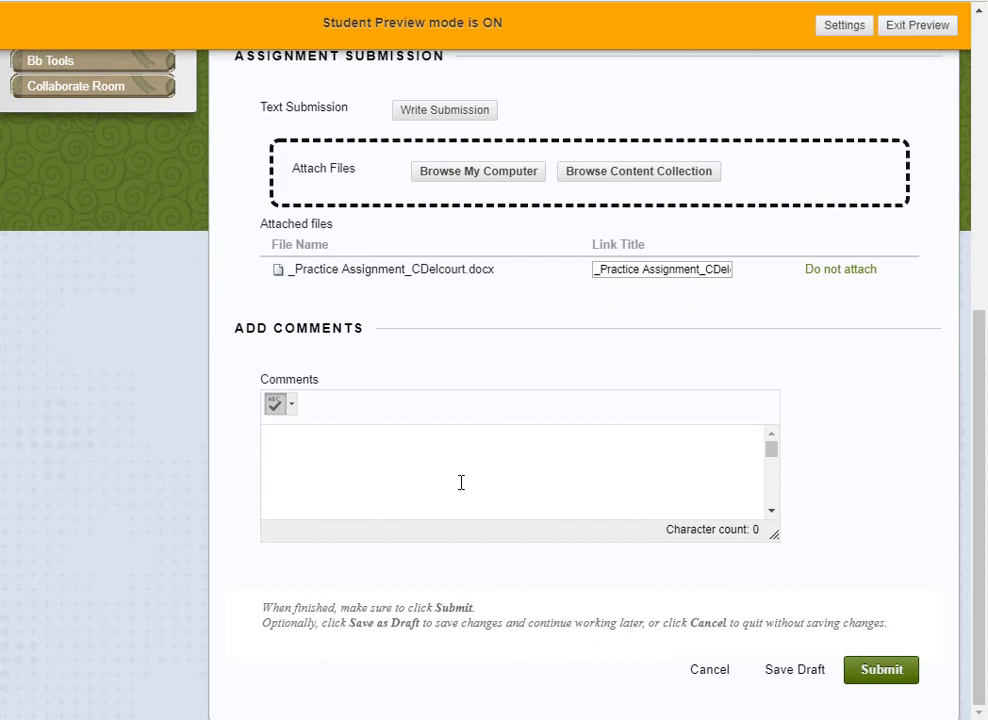
mouse_move(464, 476)
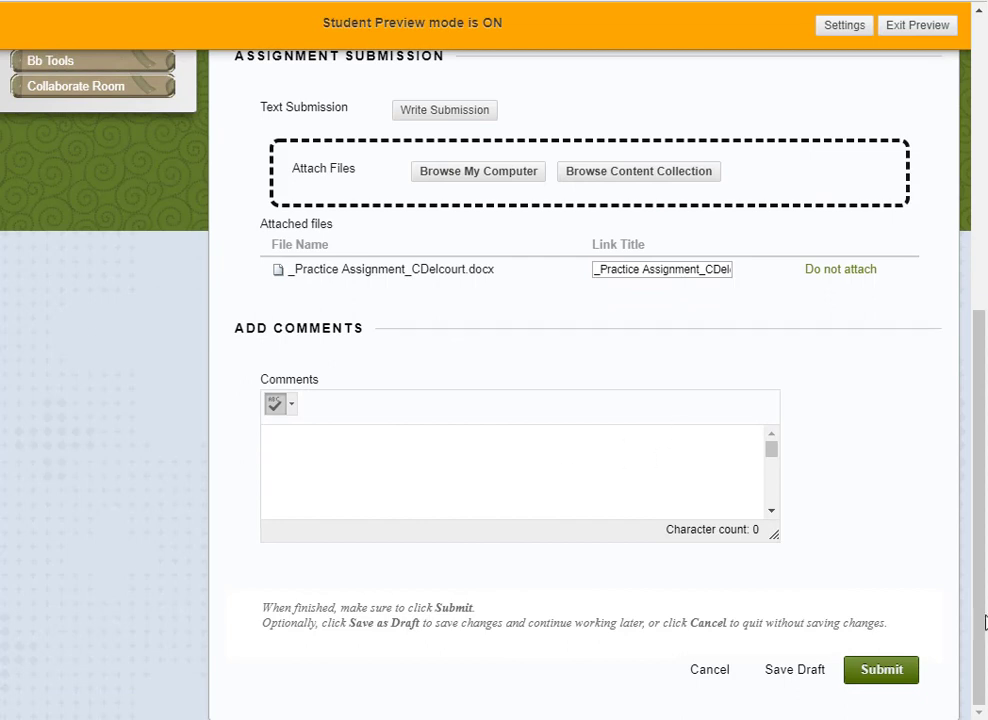
mouse_move(884, 678)
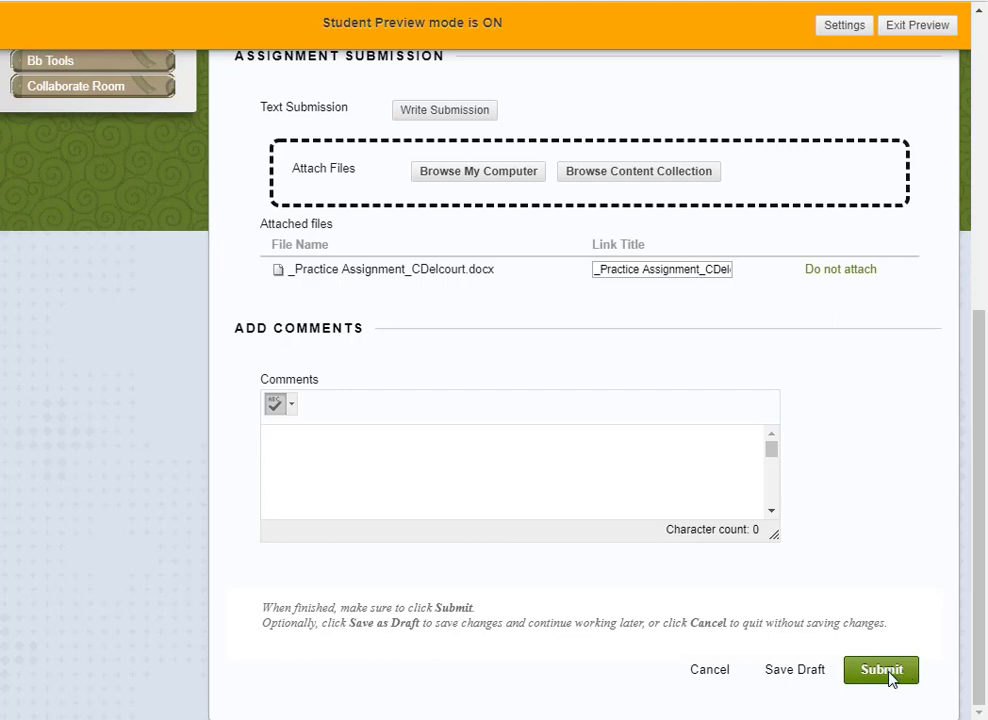
left_click(884, 670)
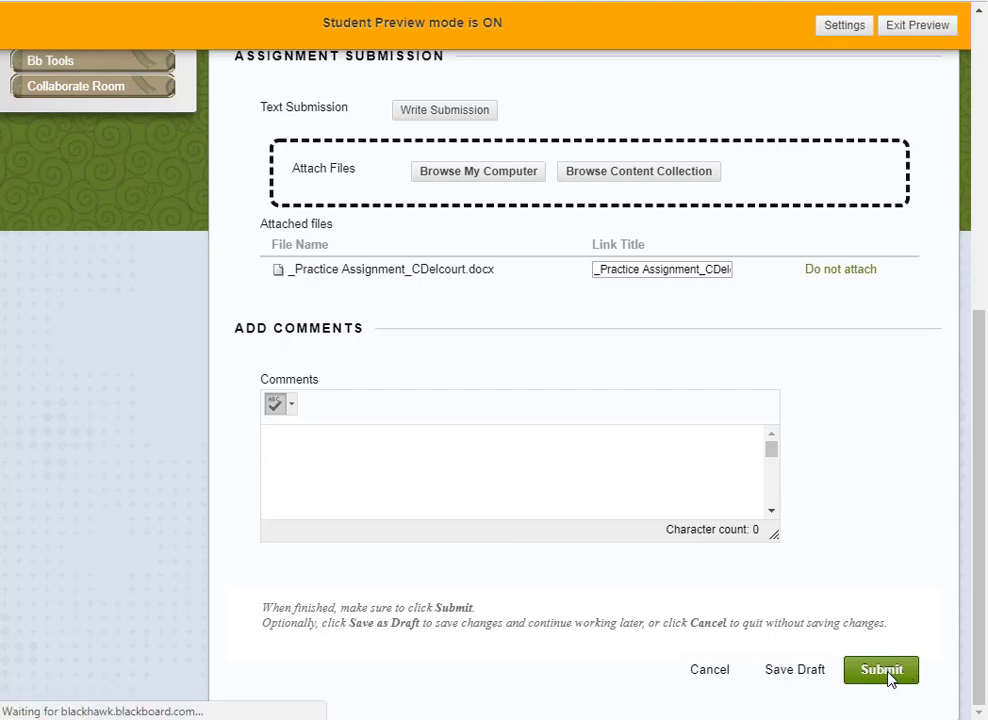
left_click(886, 668)
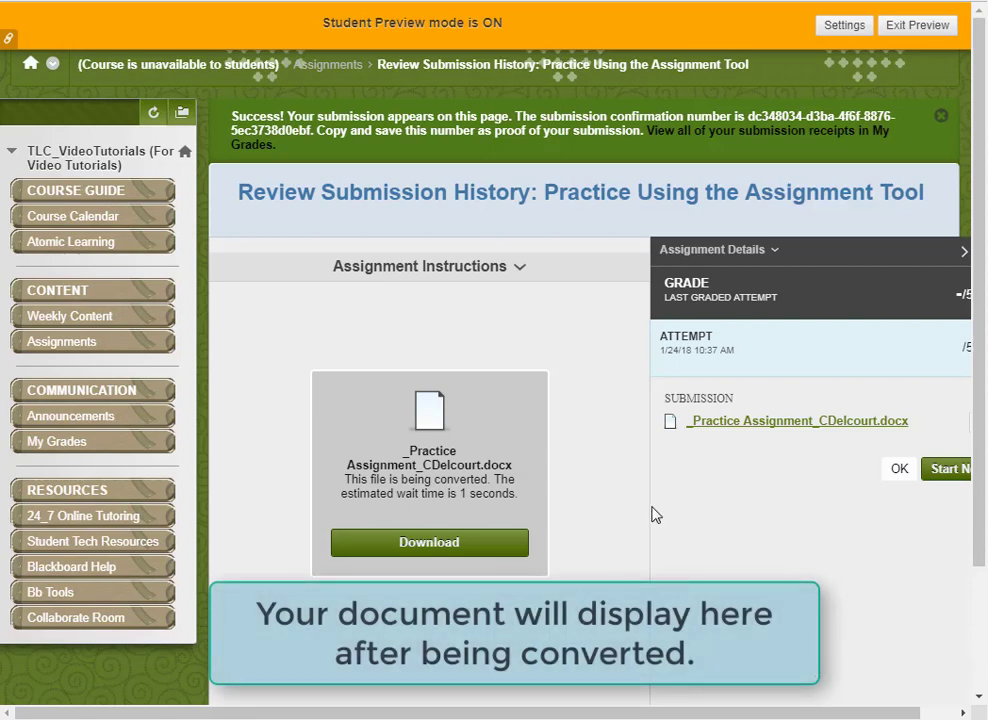
mouse_move(698, 504)
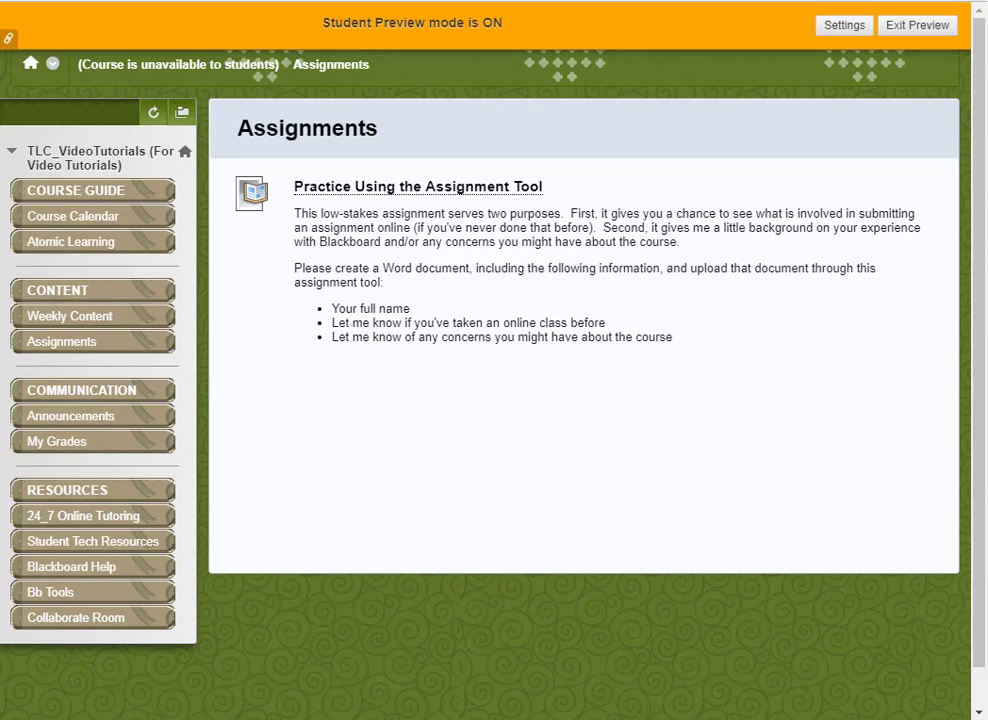
mouse_move(536, 384)
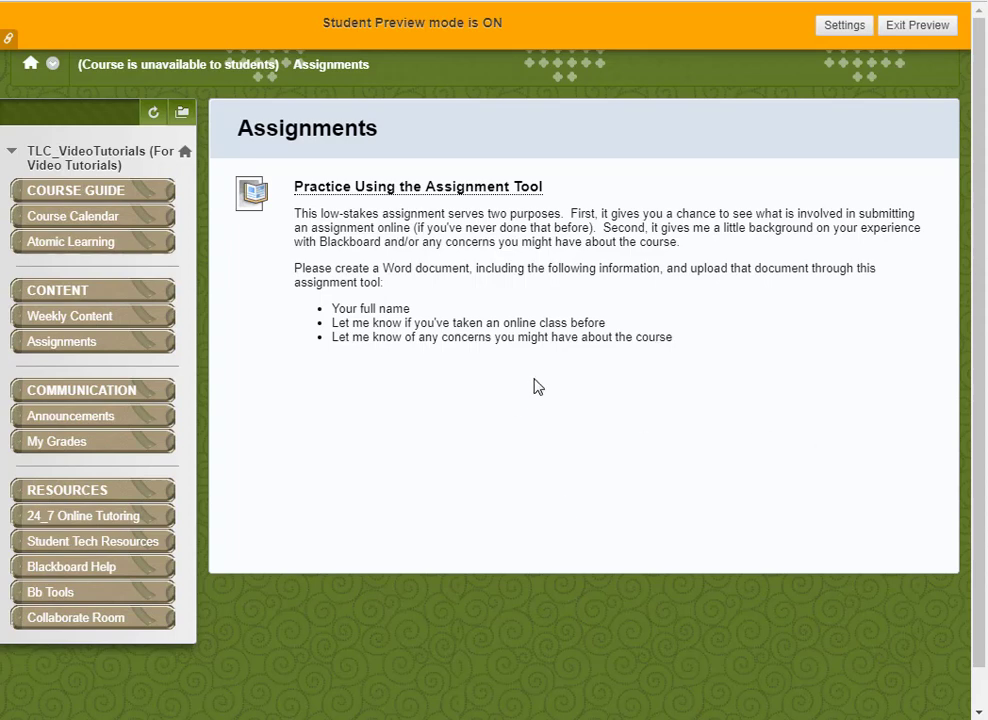
mouse_move(56, 456)
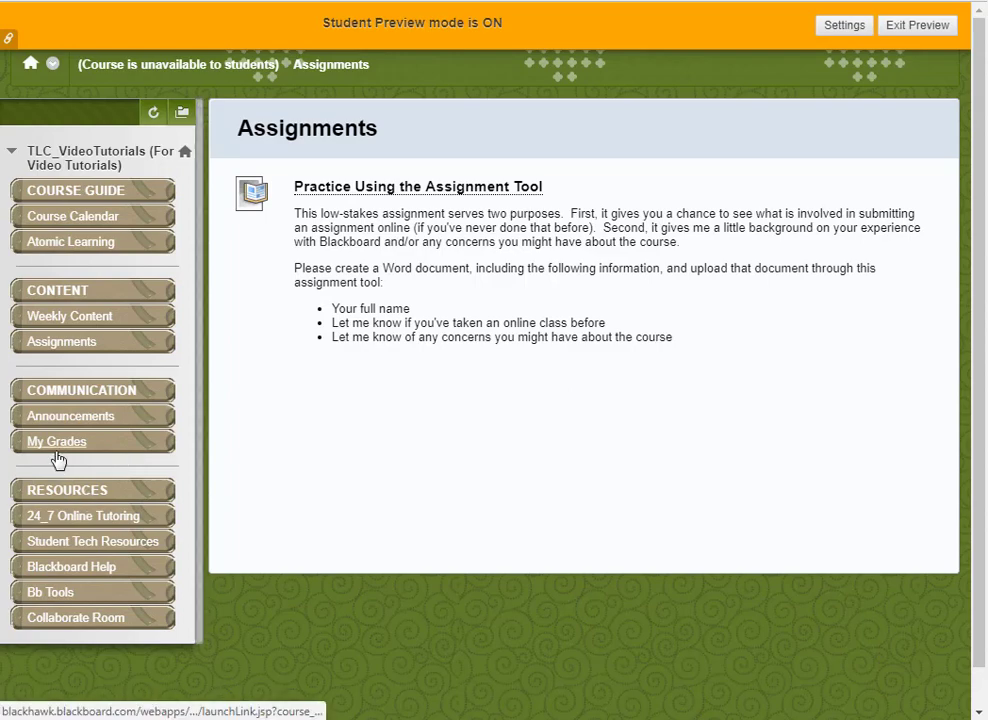
Step: Filter My Grades to graded items and read the instructor comment on the 5.00000 grade
left_click(56, 442)
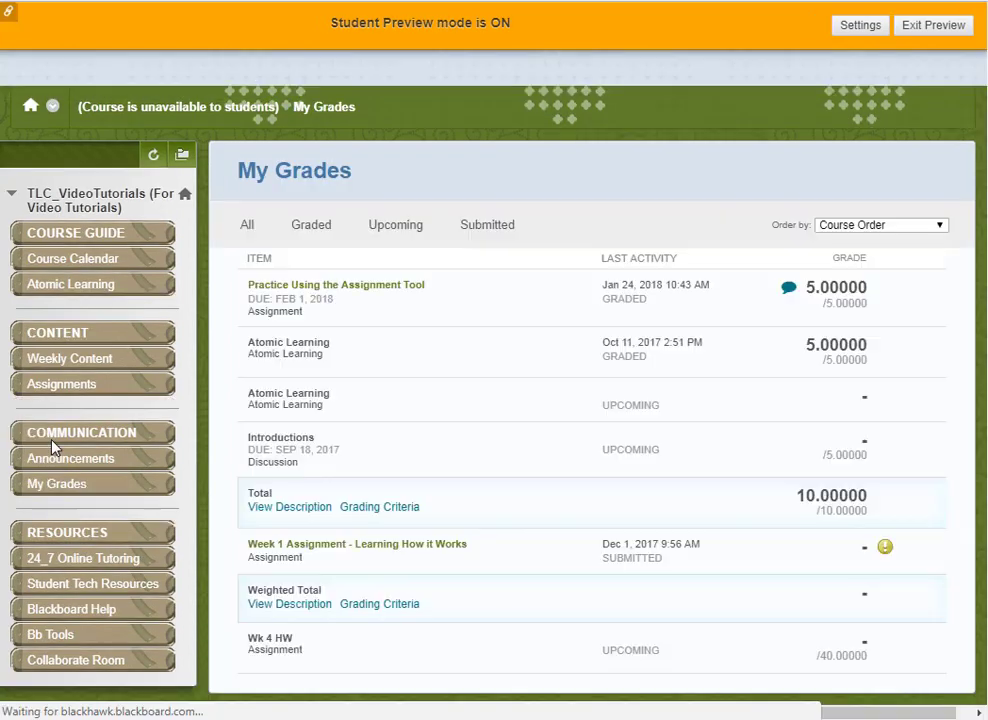
left_click(312, 224)
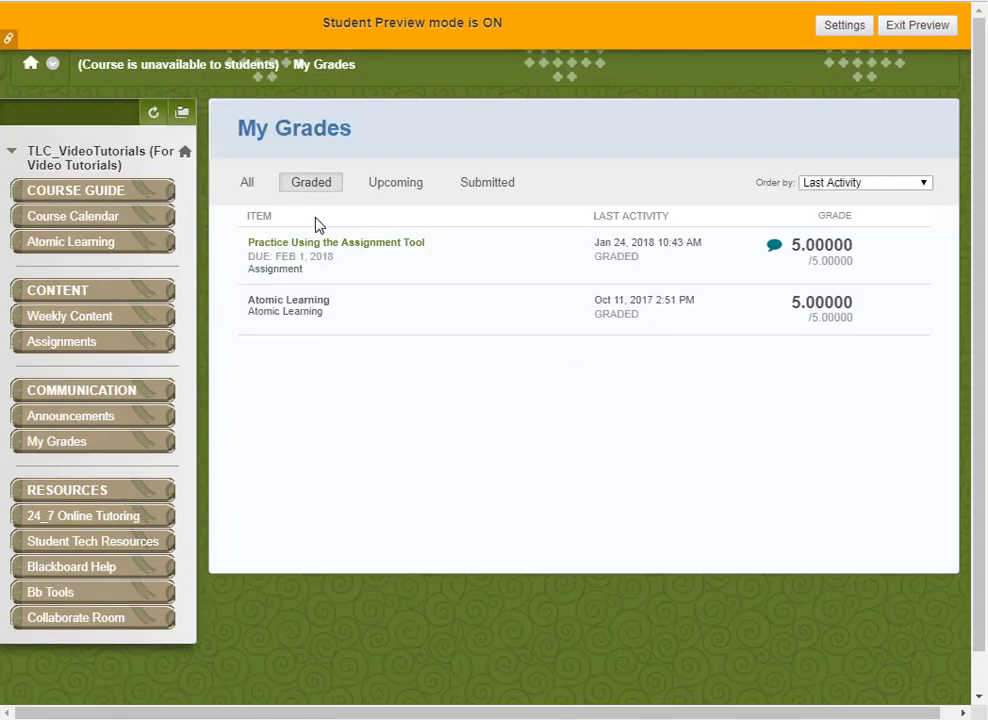
mouse_move(768, 270)
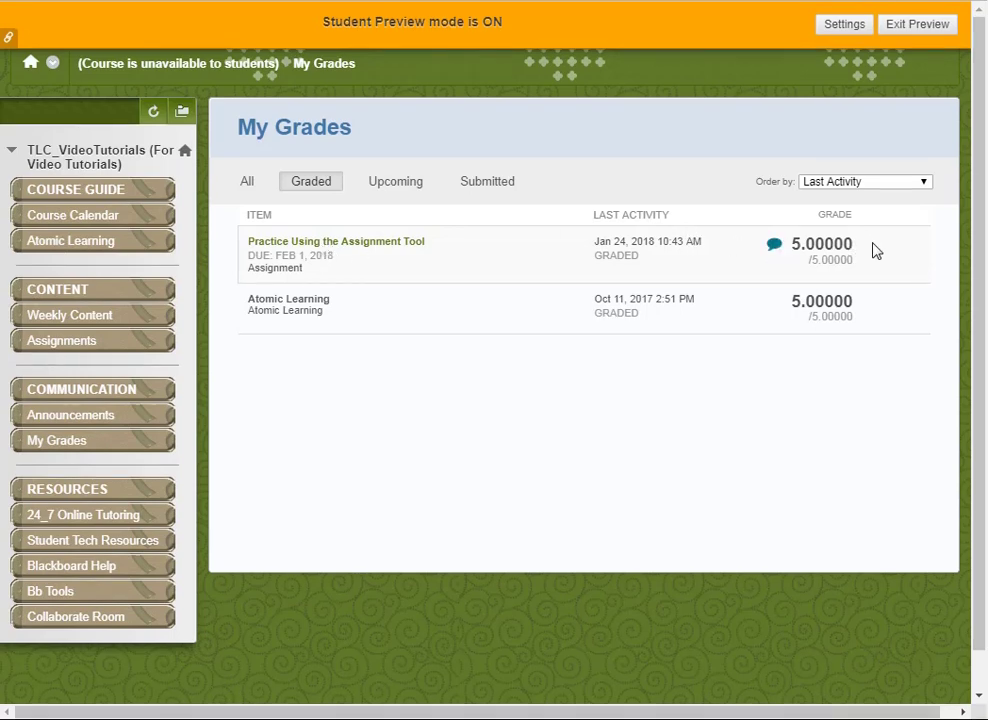
mouse_move(884, 246)
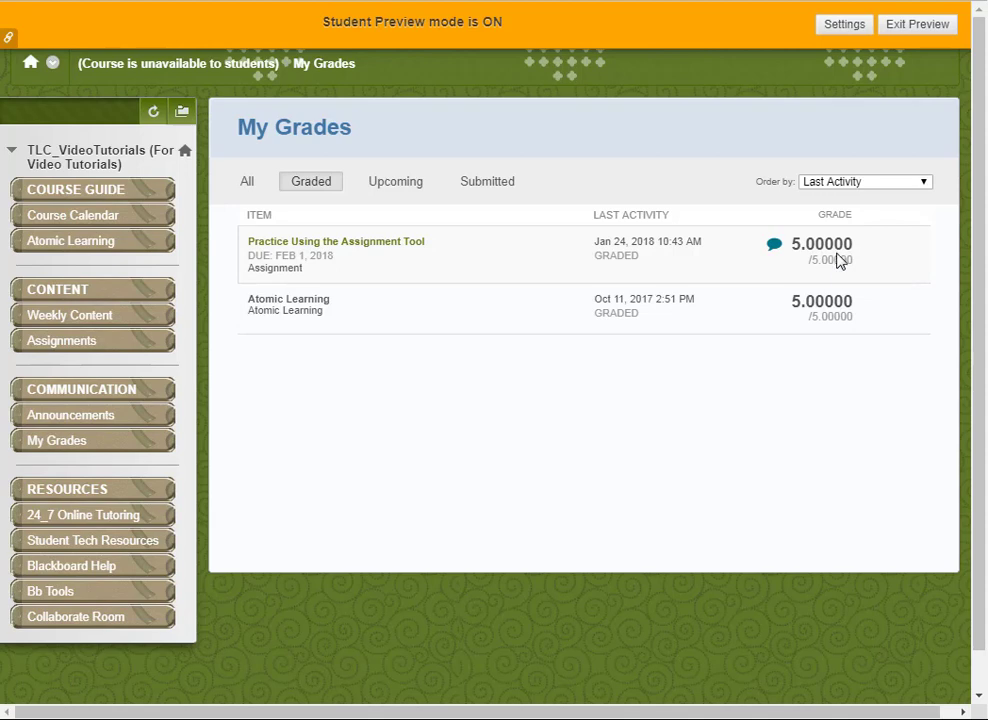
mouse_move(776, 250)
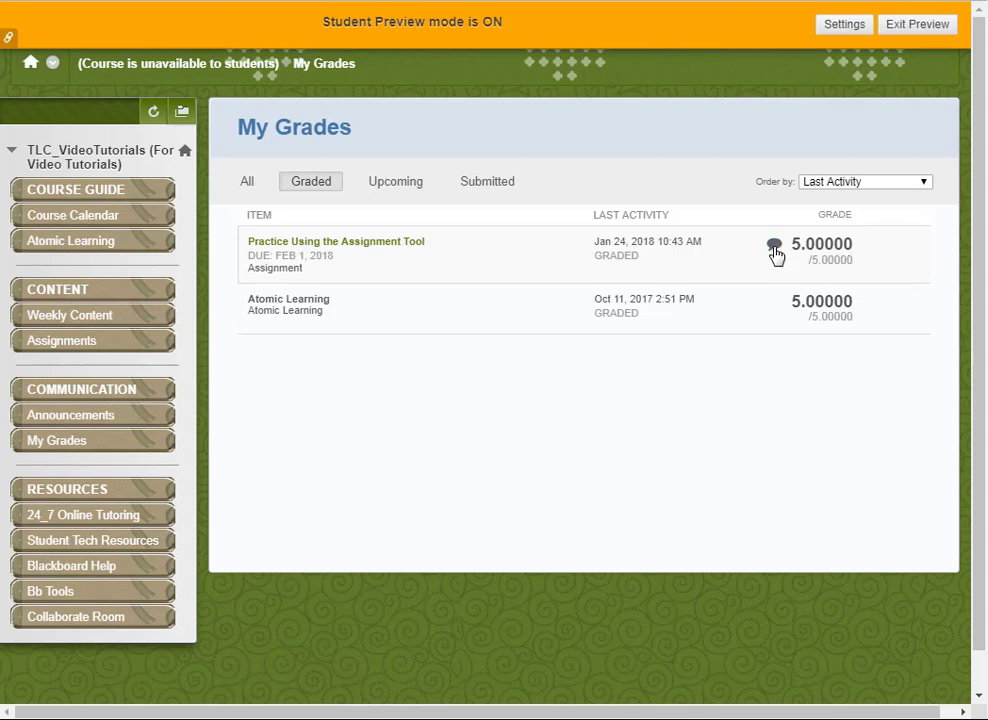
mouse_move(776, 248)
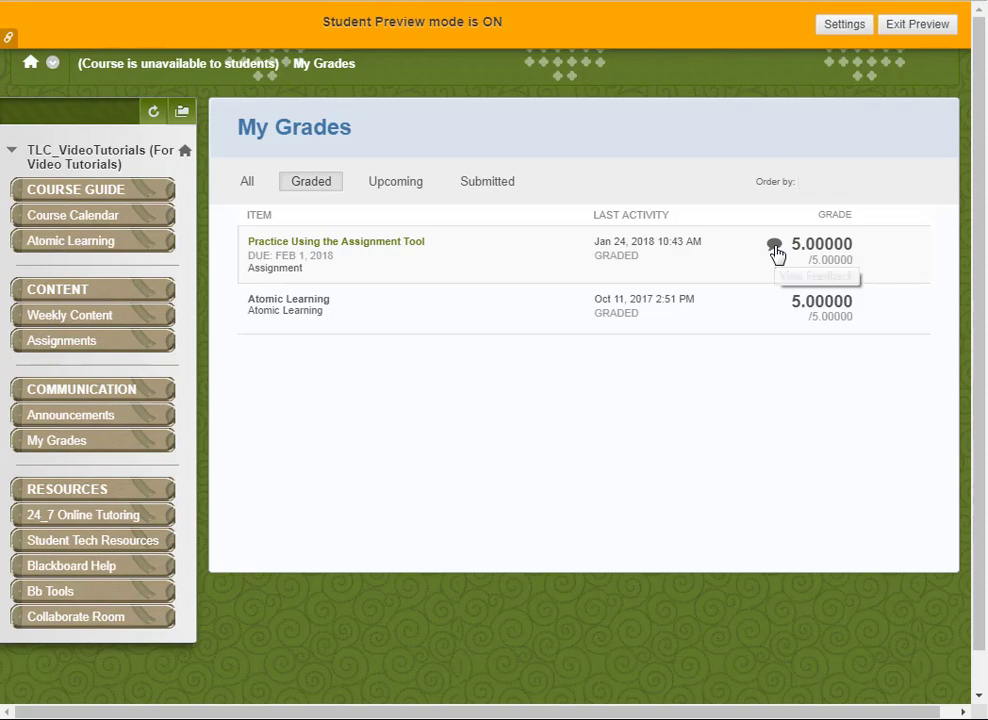
left_click(774, 244)
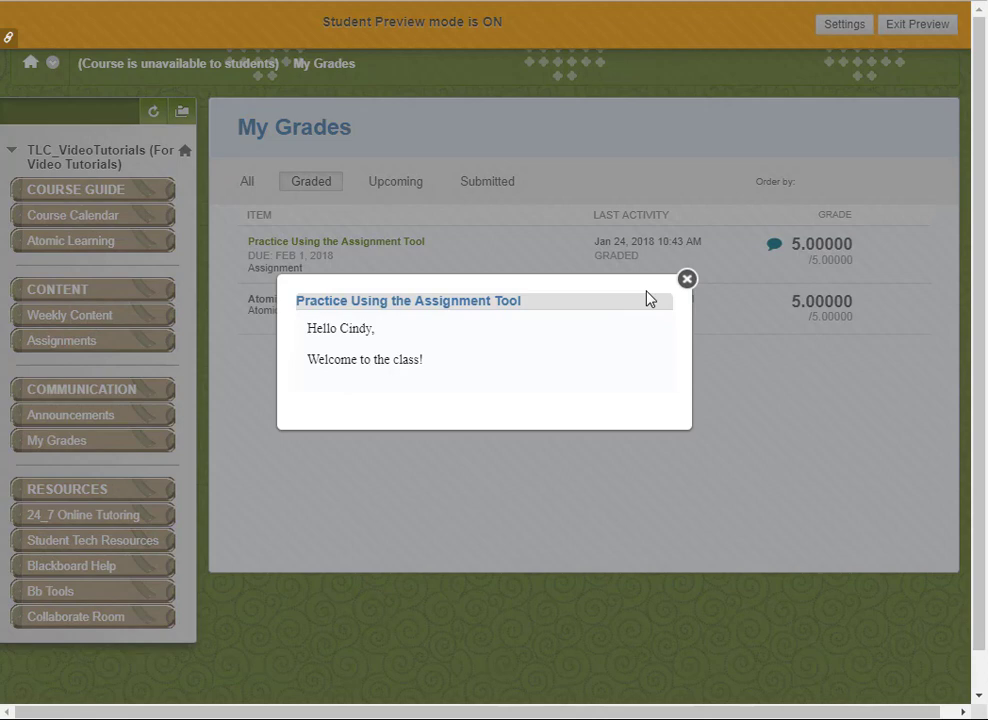
left_click(688, 278)
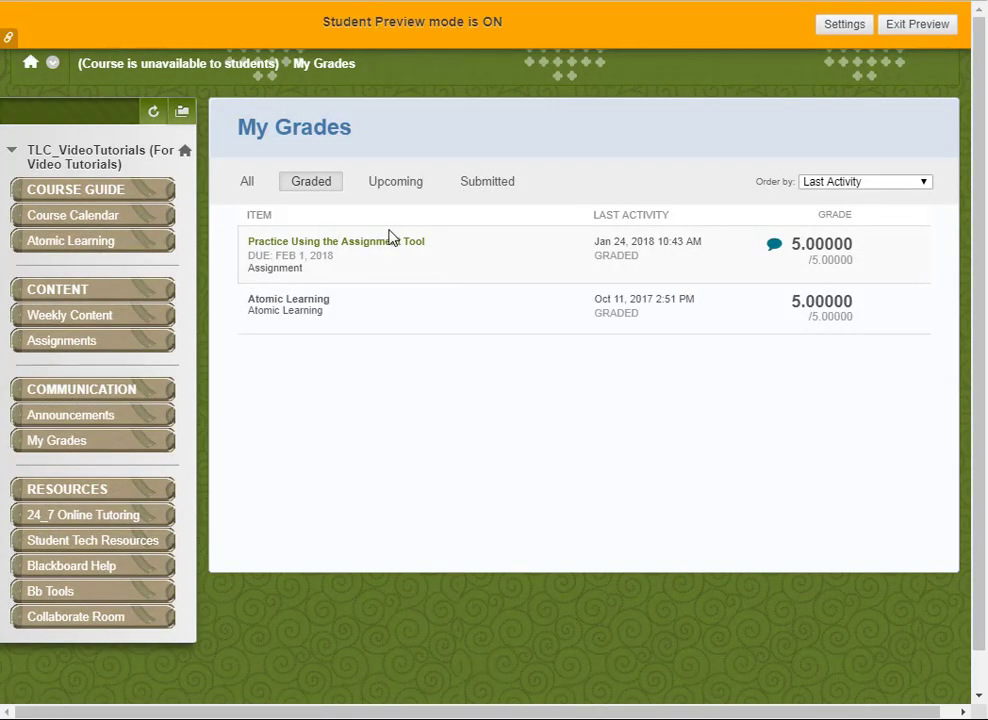
mouse_move(464, 260)
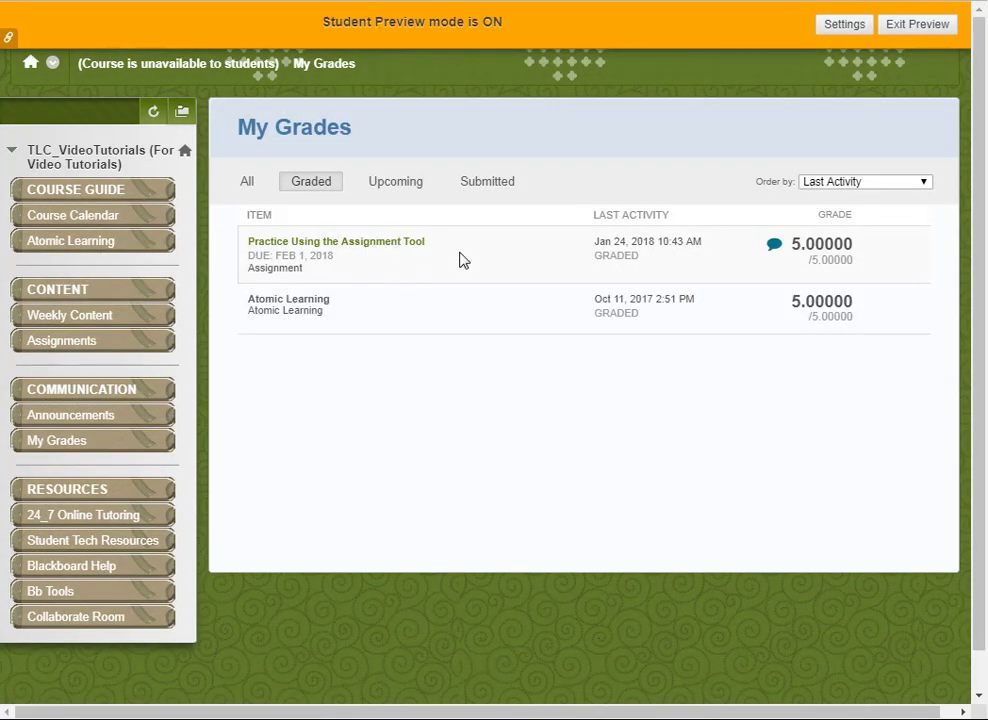
mouse_move(376, 250)
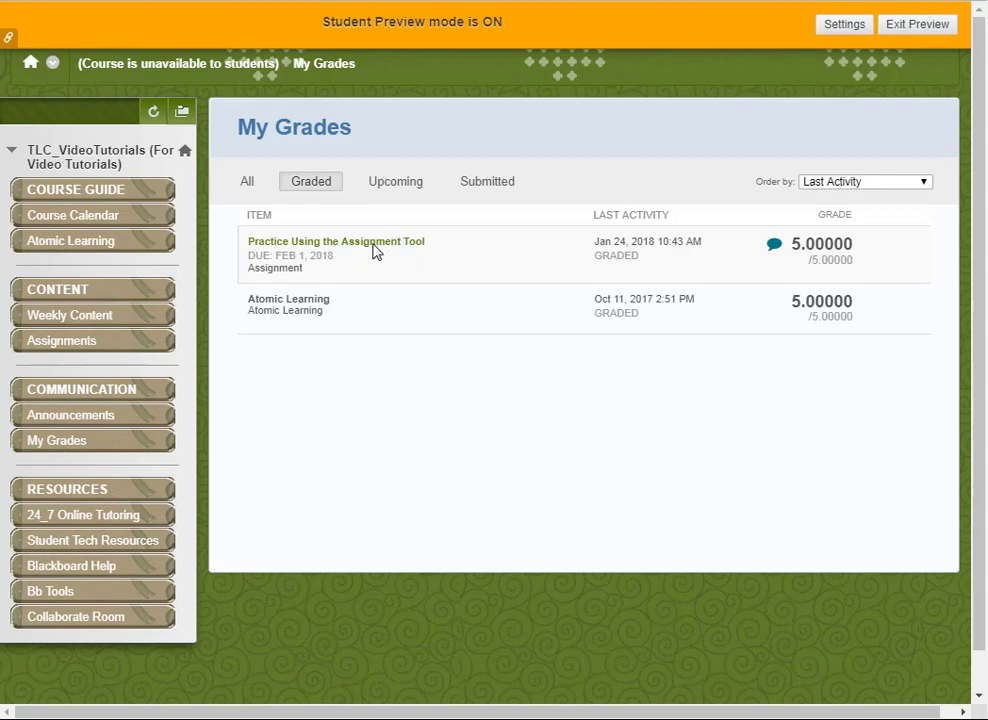
Step: Review the submission history and expand the inline annotation praising the student's proactiveness
left_click(336, 240)
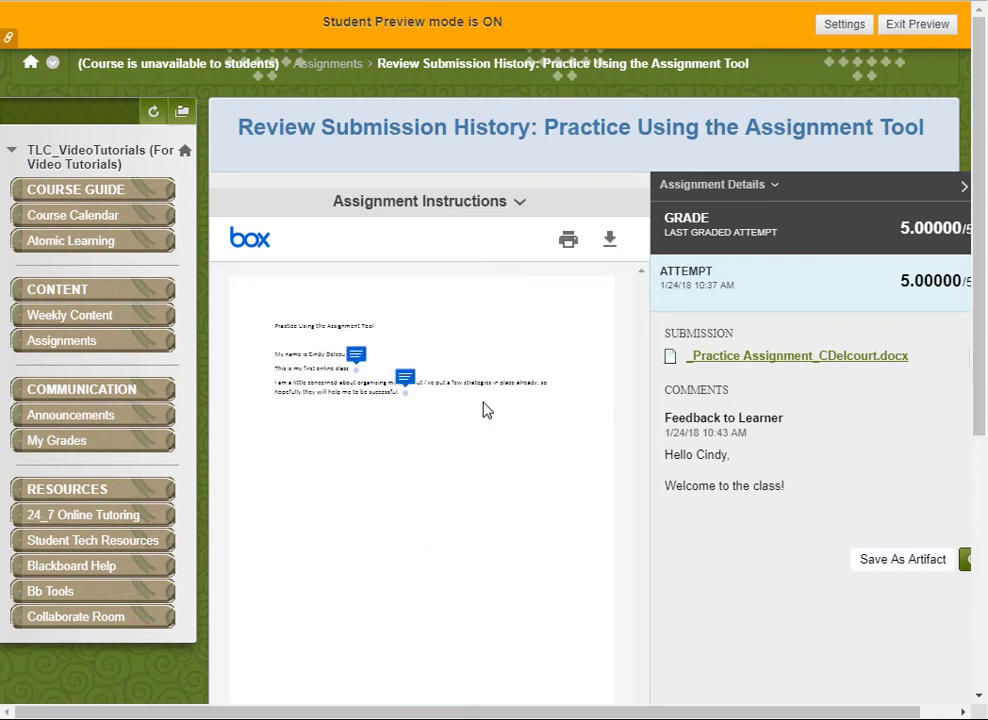
mouse_move(344, 572)
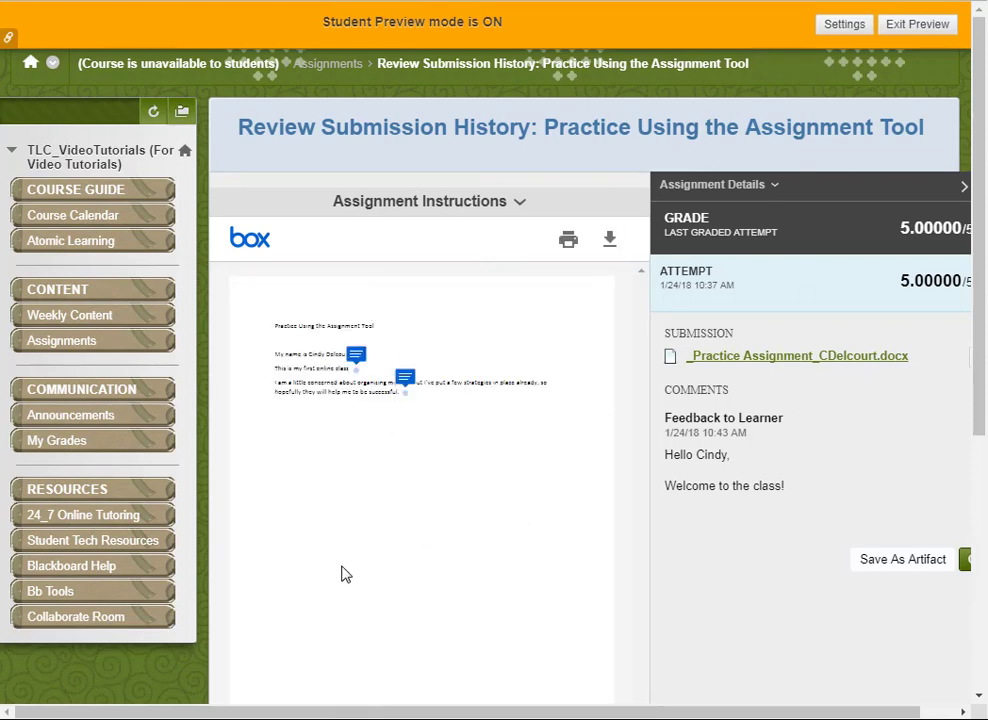
mouse_move(580, 392)
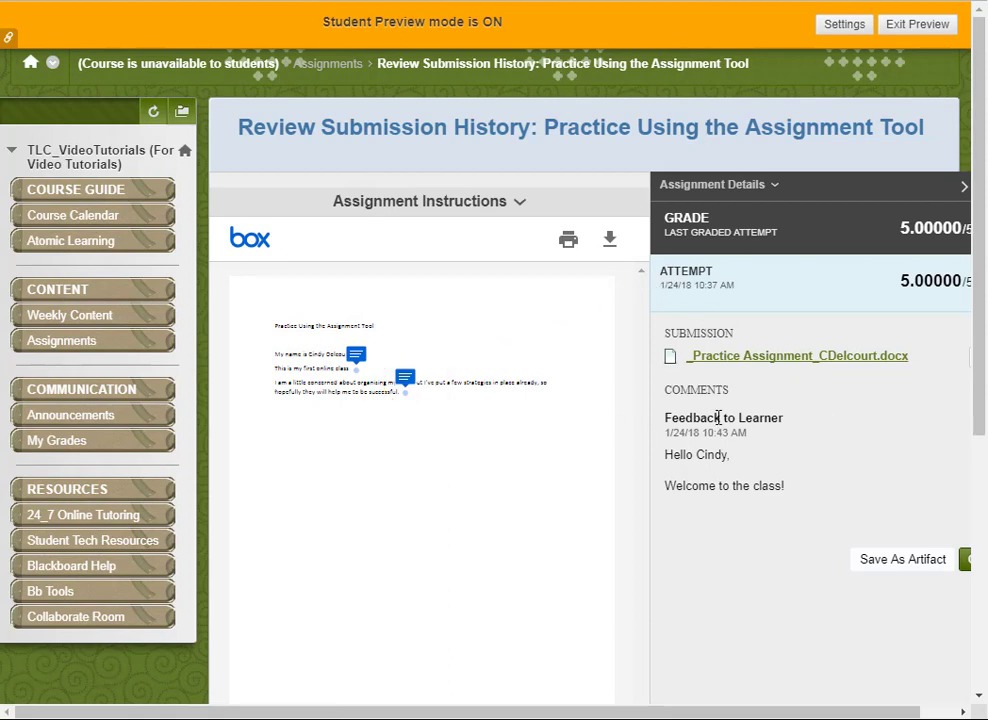
mouse_move(400, 322)
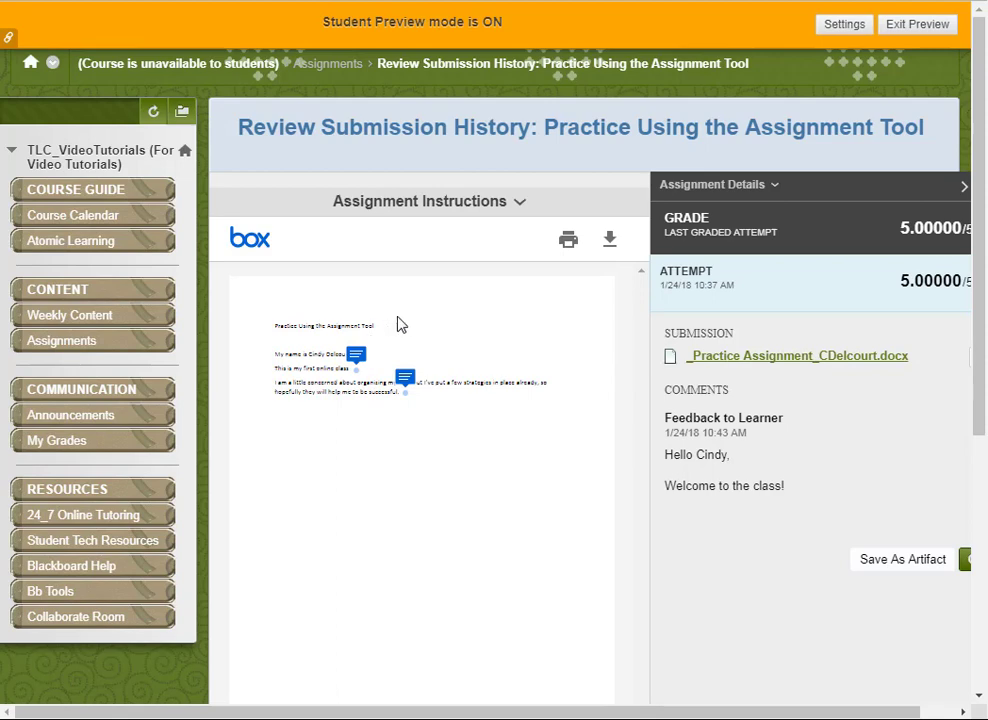
mouse_move(416, 318)
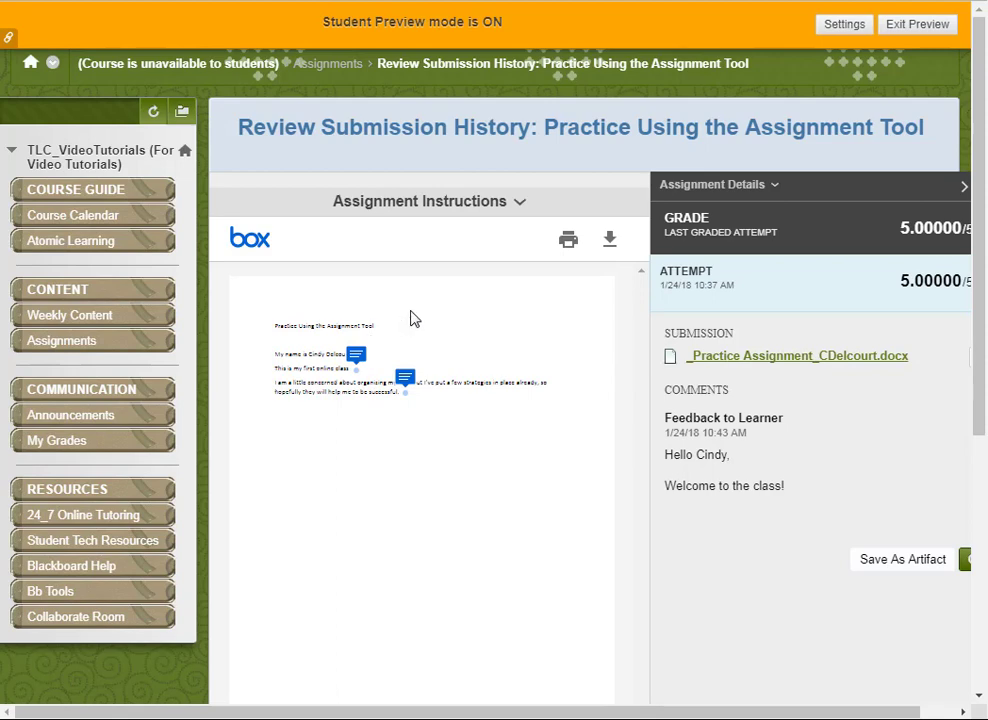
mouse_move(342, 316)
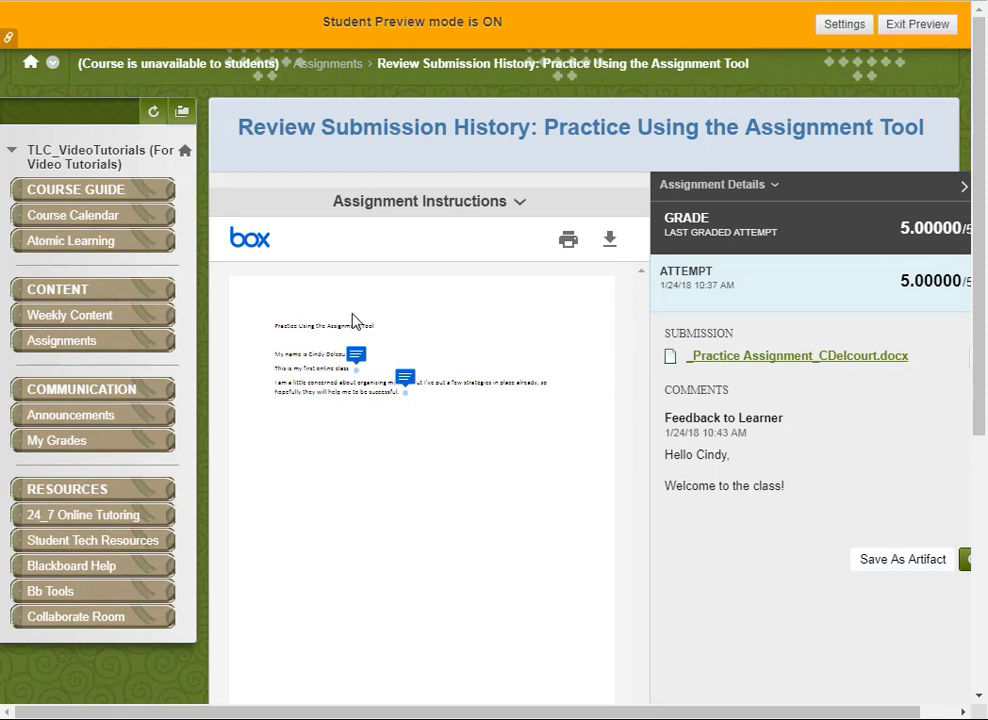
left_click(352, 354)
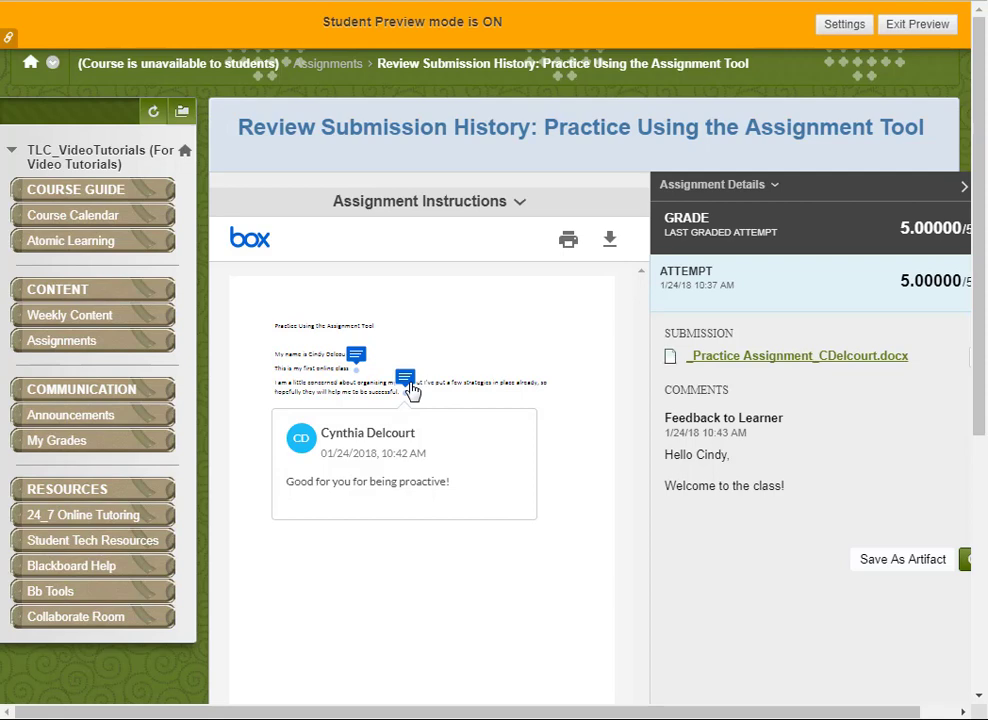
mouse_move(400, 388)
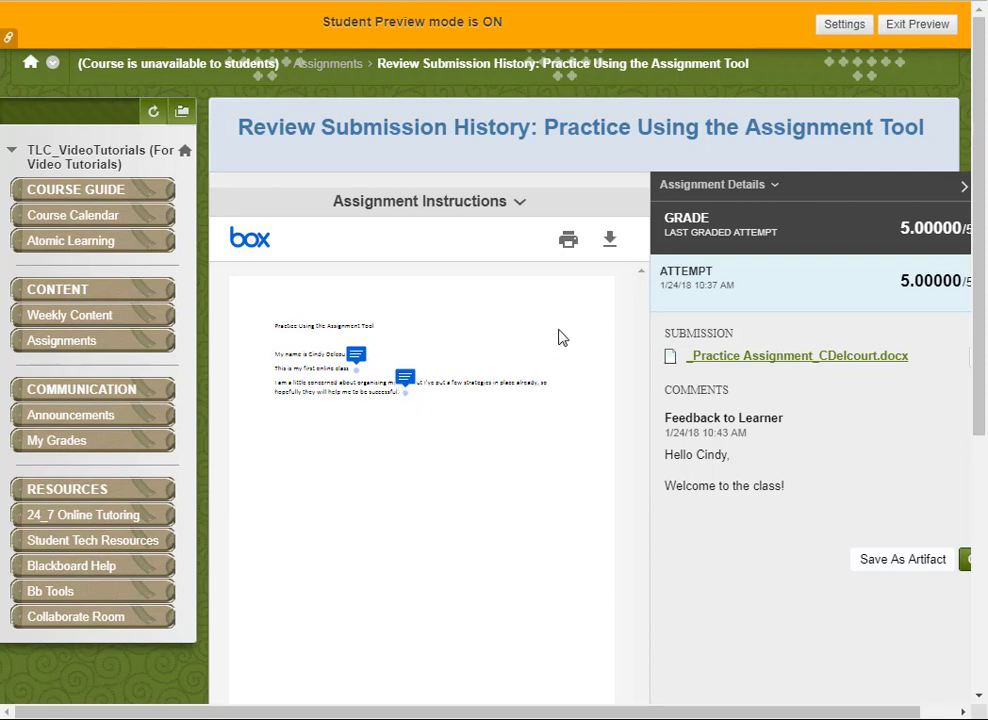
mouse_move(704, 344)
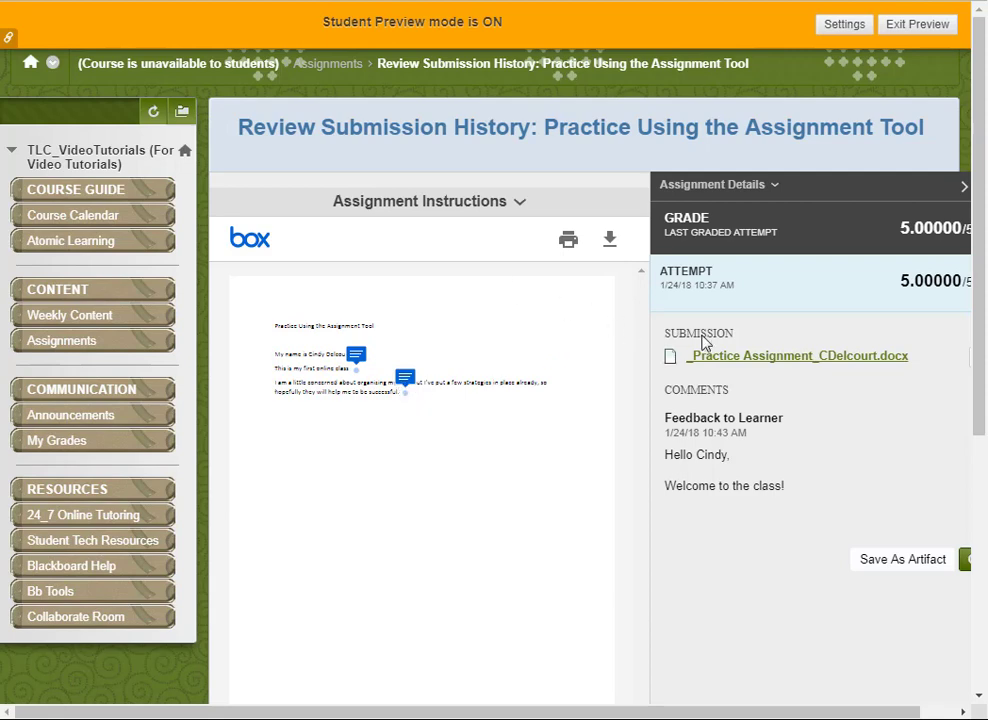